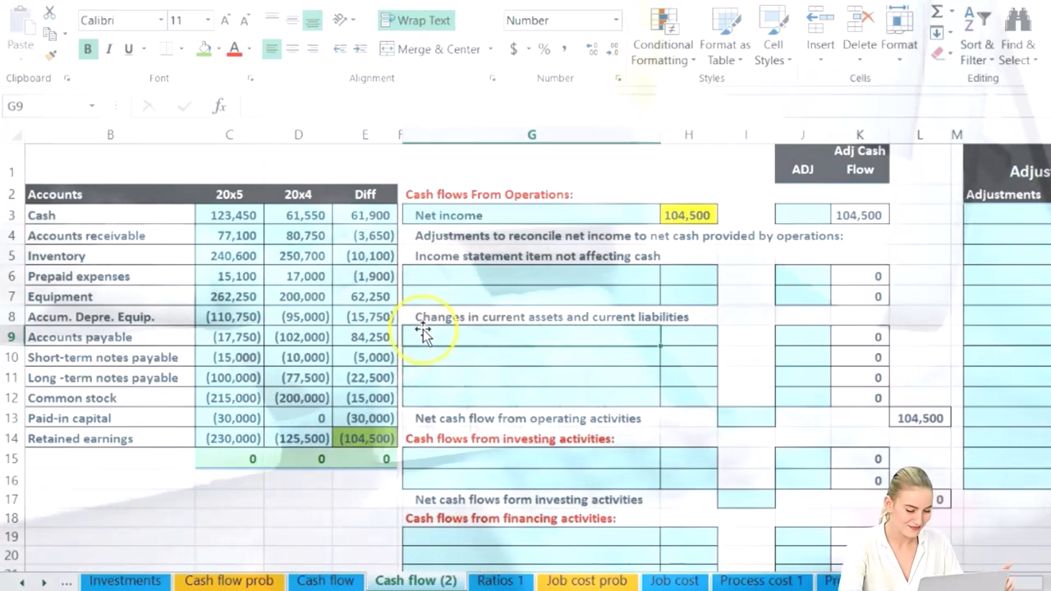
mouse_move(421, 355)
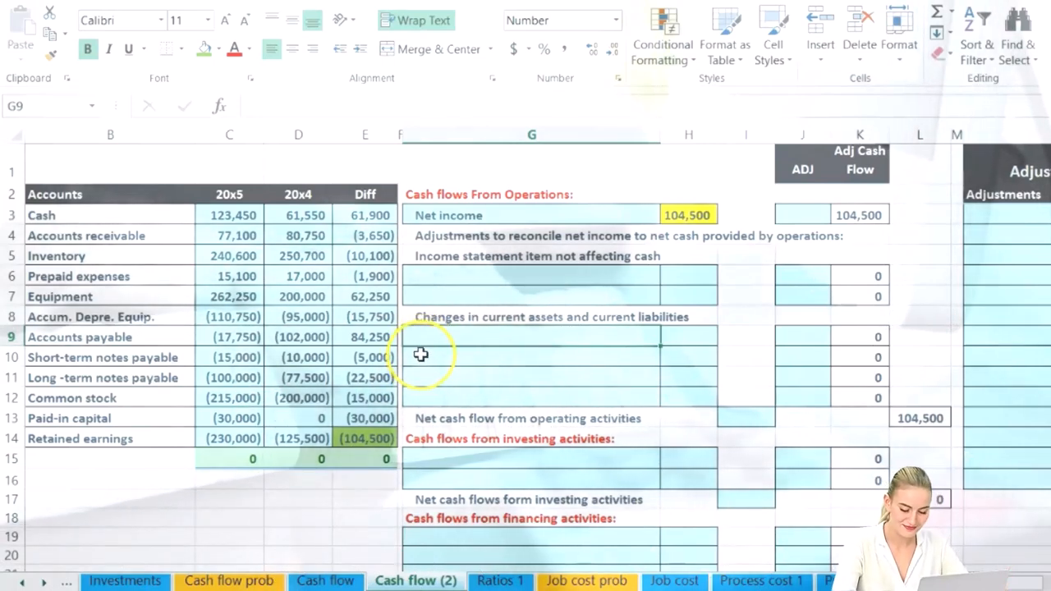